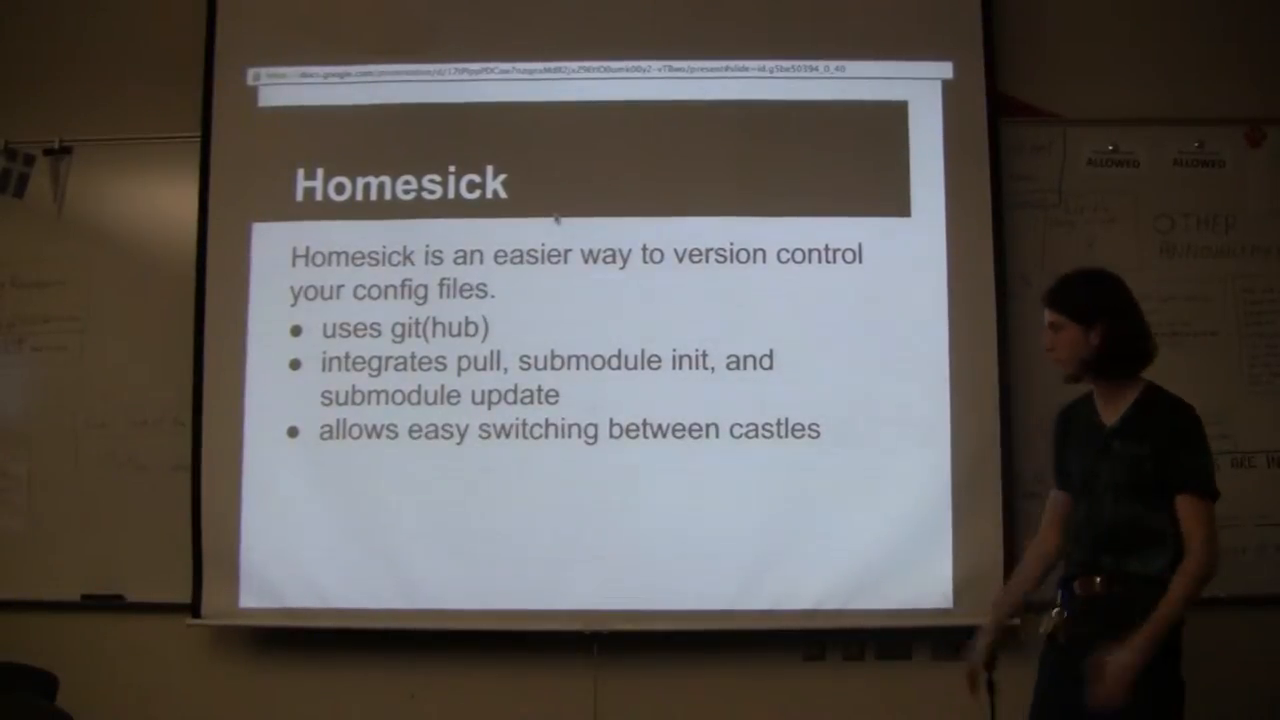
Advance from the Homesick overview slide to the Create a Castle steps slide
{"action": "key", "text": "Right"}
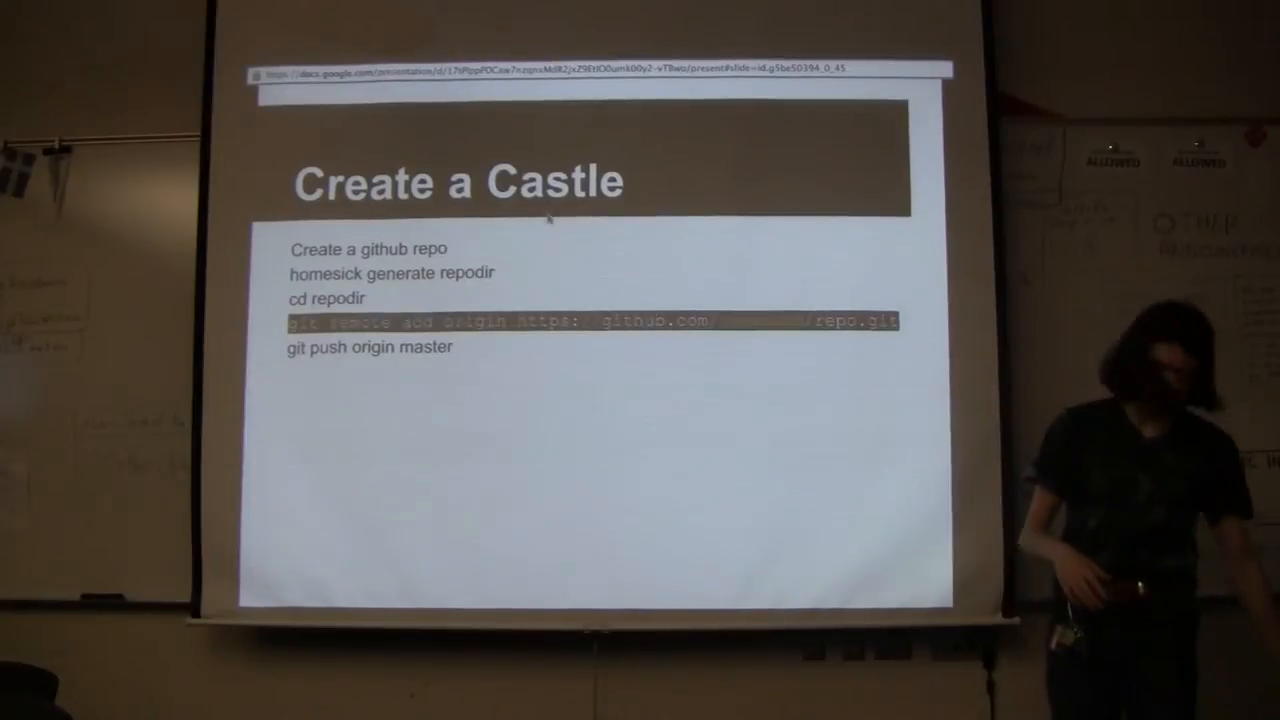
{"action": "key", "text": "right"}
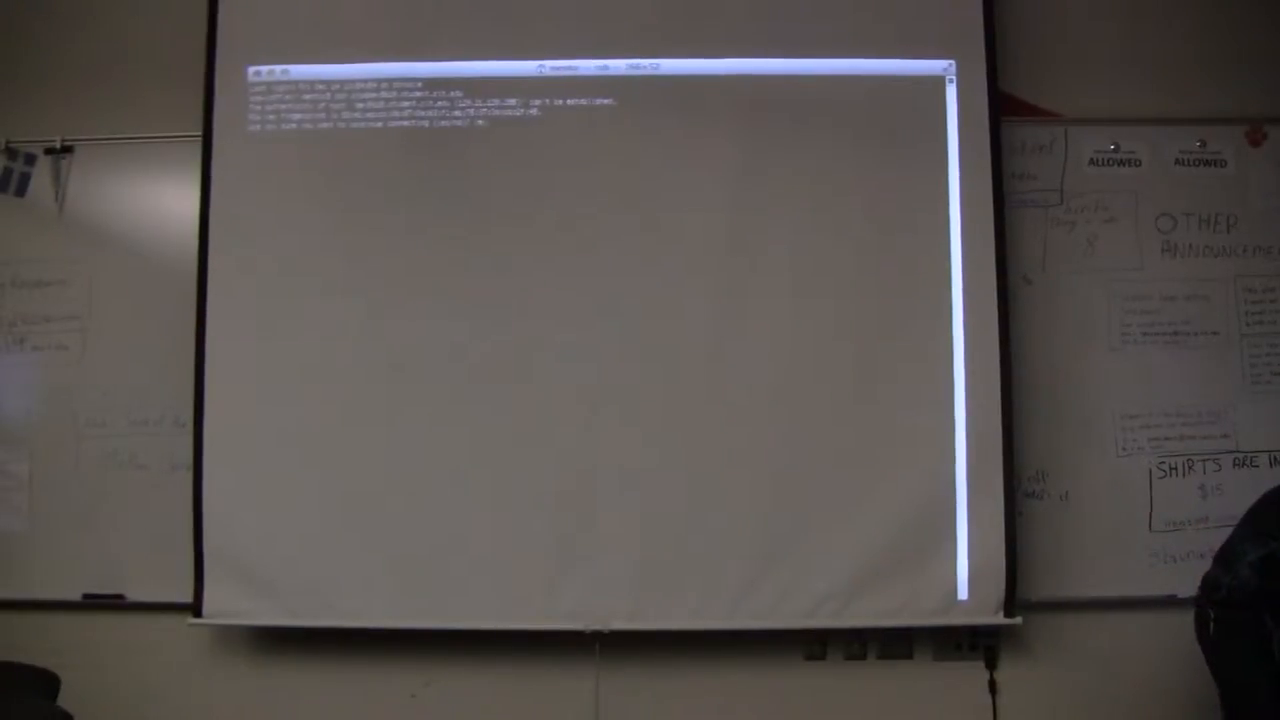
{"action": "type", "text": "yes"}
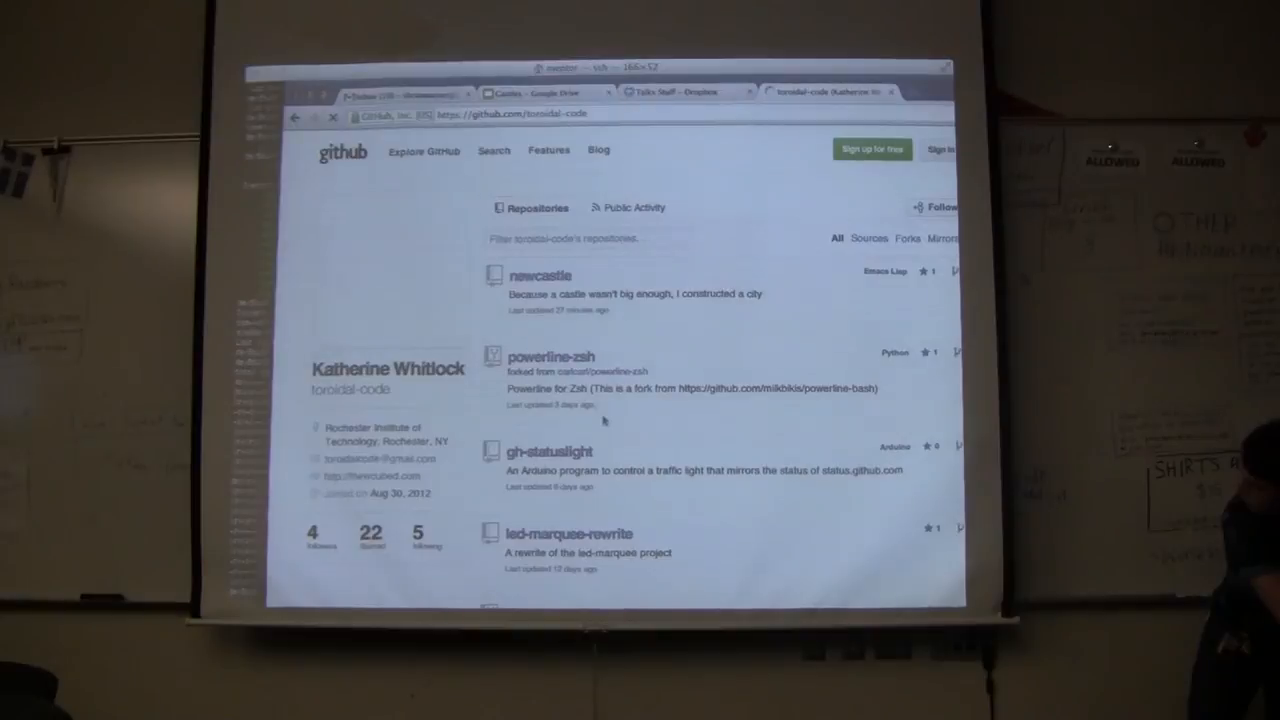
Browse into the newcastle repository's home folder to list dotfiles like zshrc and vimrc
{"action": "left_click", "coordinate": [540, 276]}
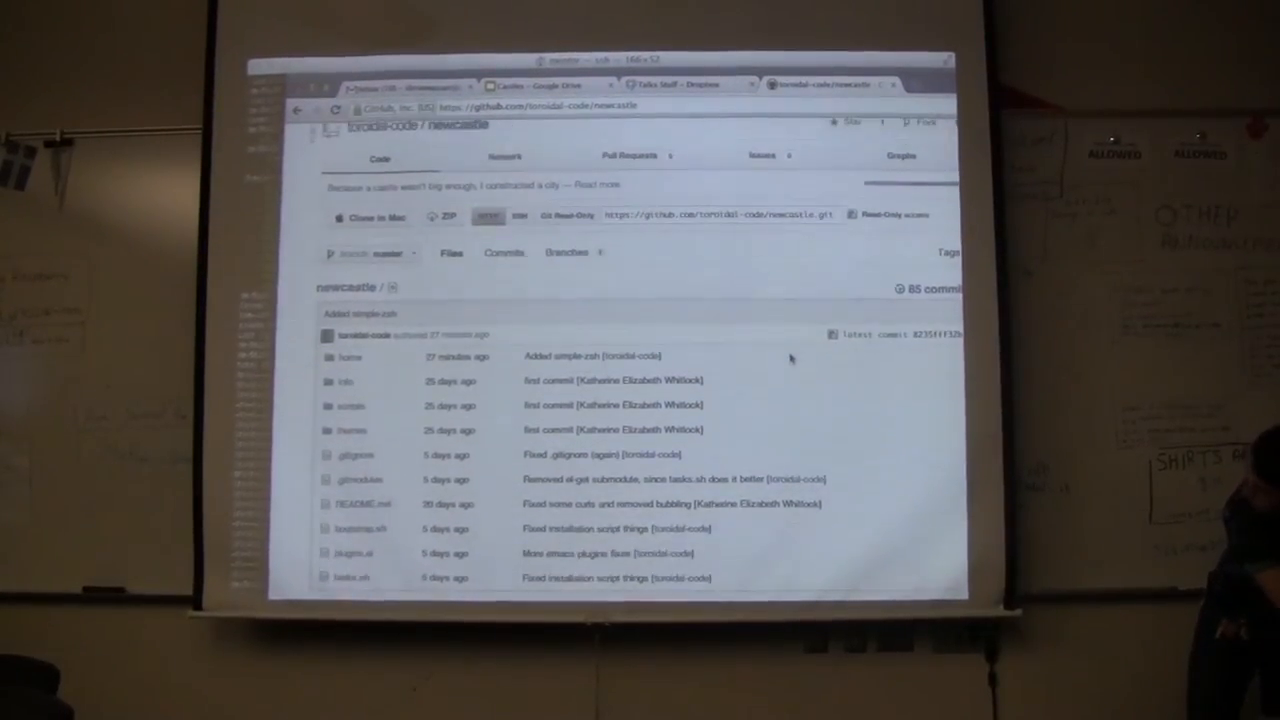
{"action": "scroll", "scroll_direction": "down", "scroll_amount": 3}
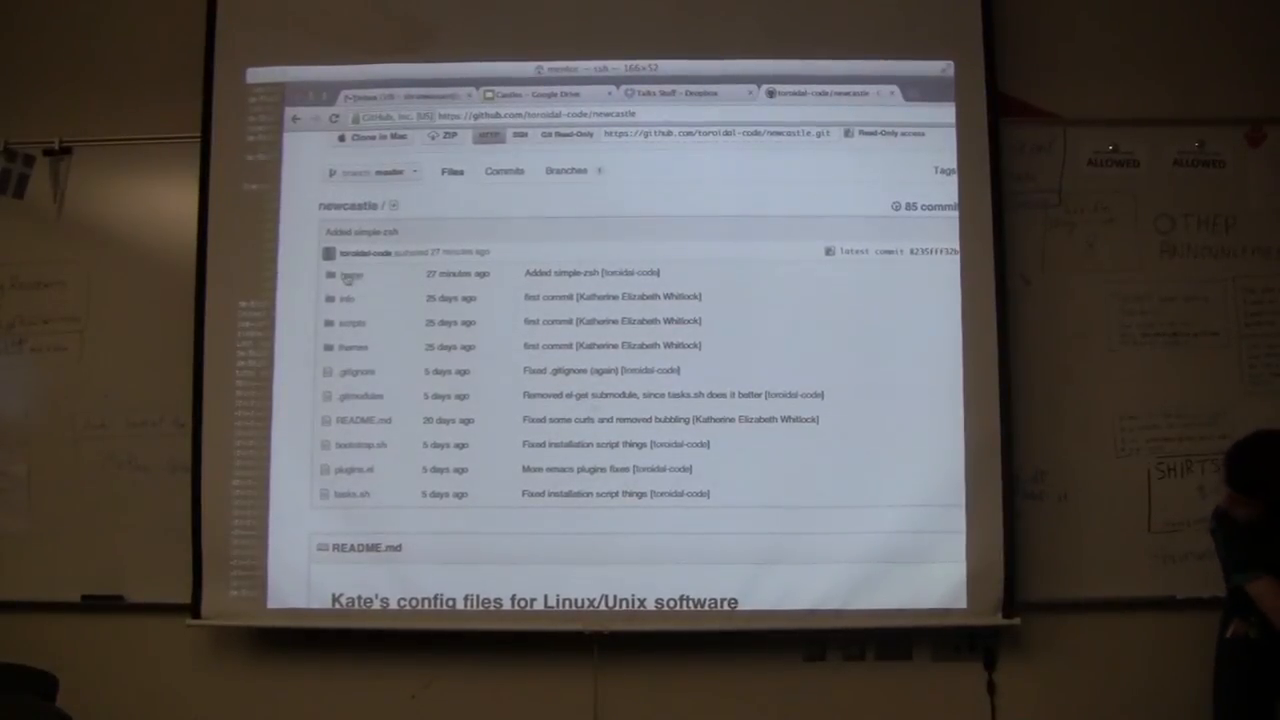
{"action": "left_click", "coordinate": [352, 272]}
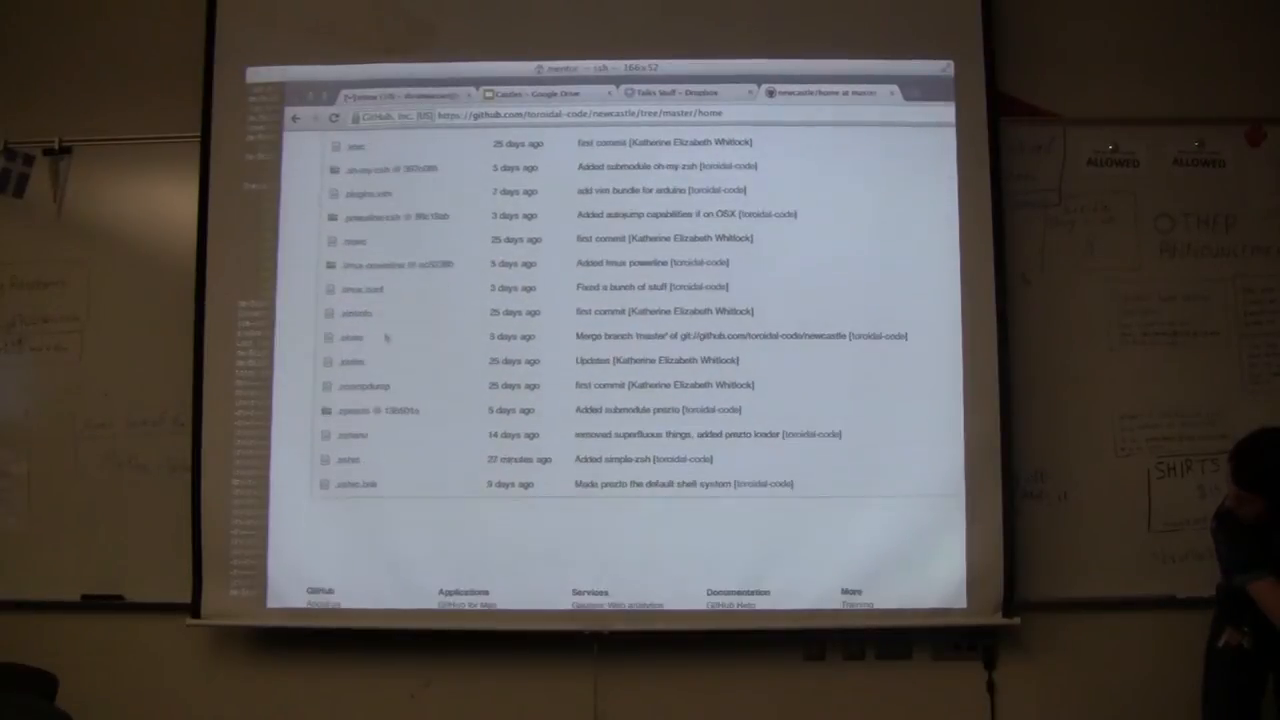
{"action": "scroll", "scroll_direction": "down", "scroll_amount": 3}
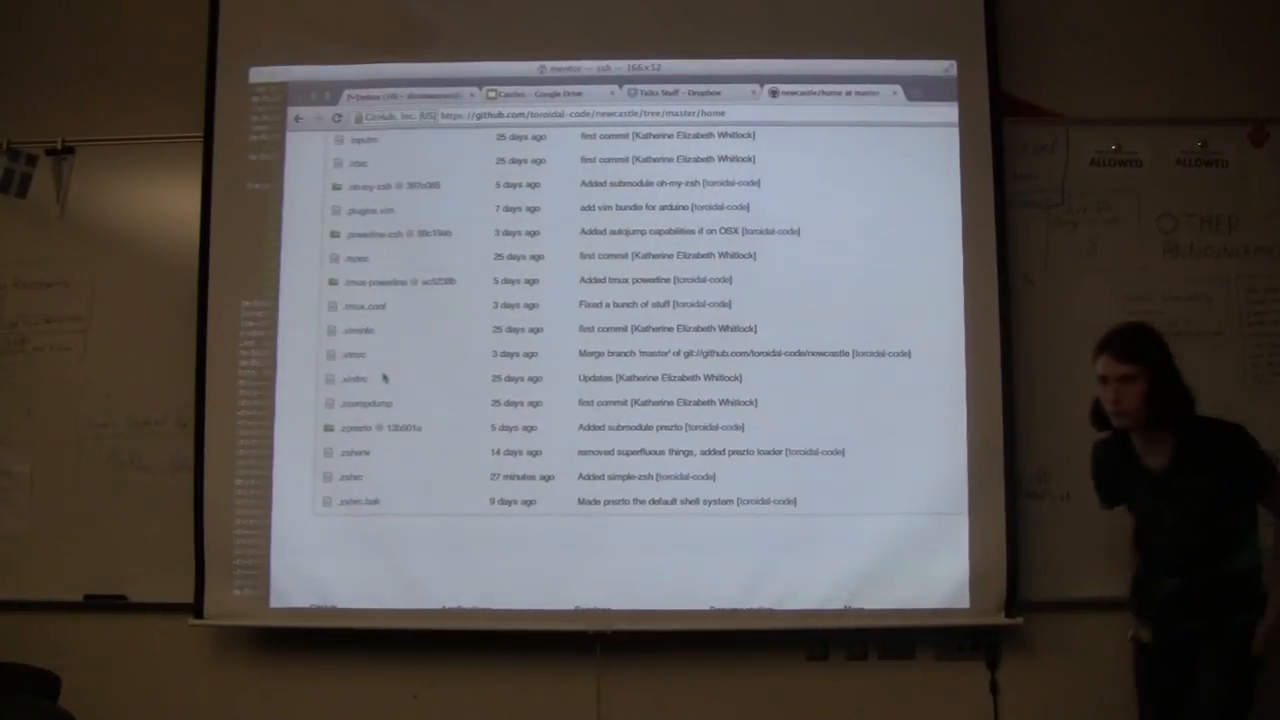